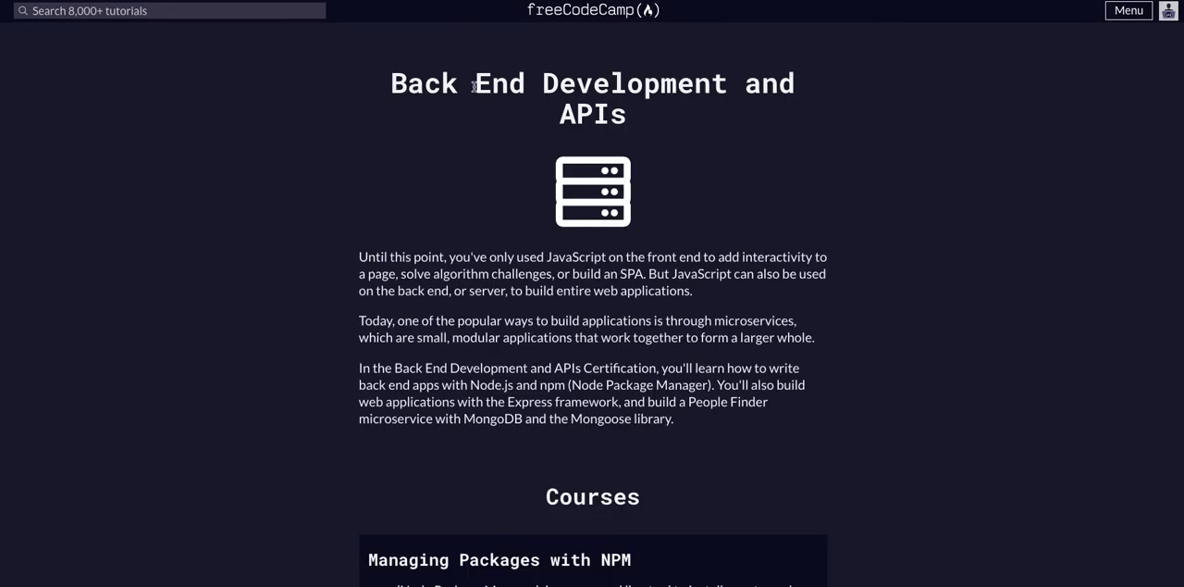
Step: Open the 'Serve JSON on a Specific Route' lesson under Basic Node and Express
scroll("down", 3)
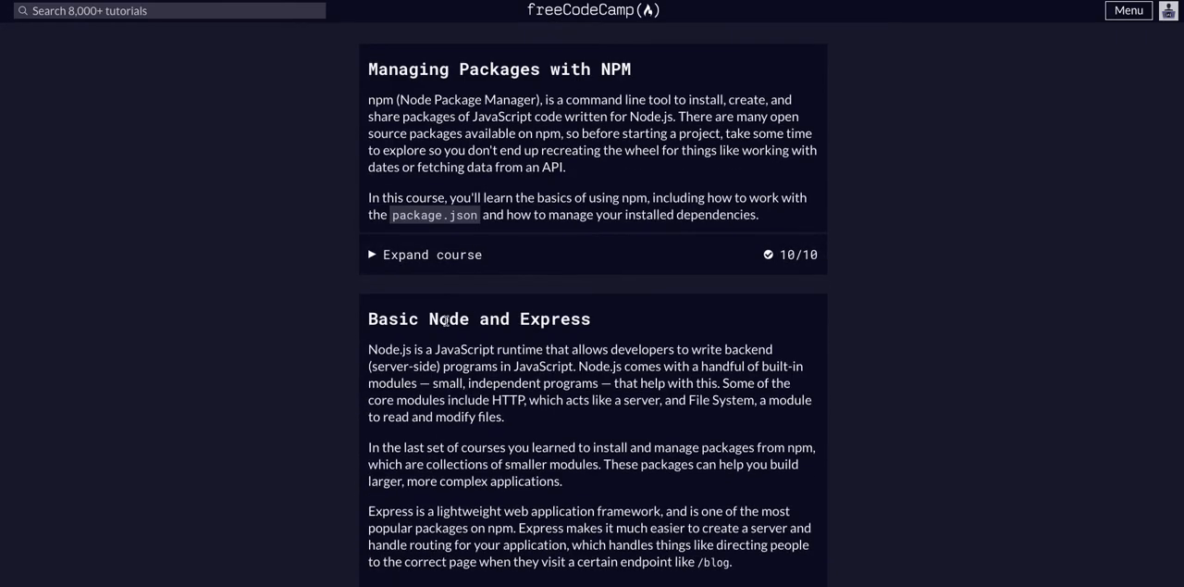
scroll("down", 3)
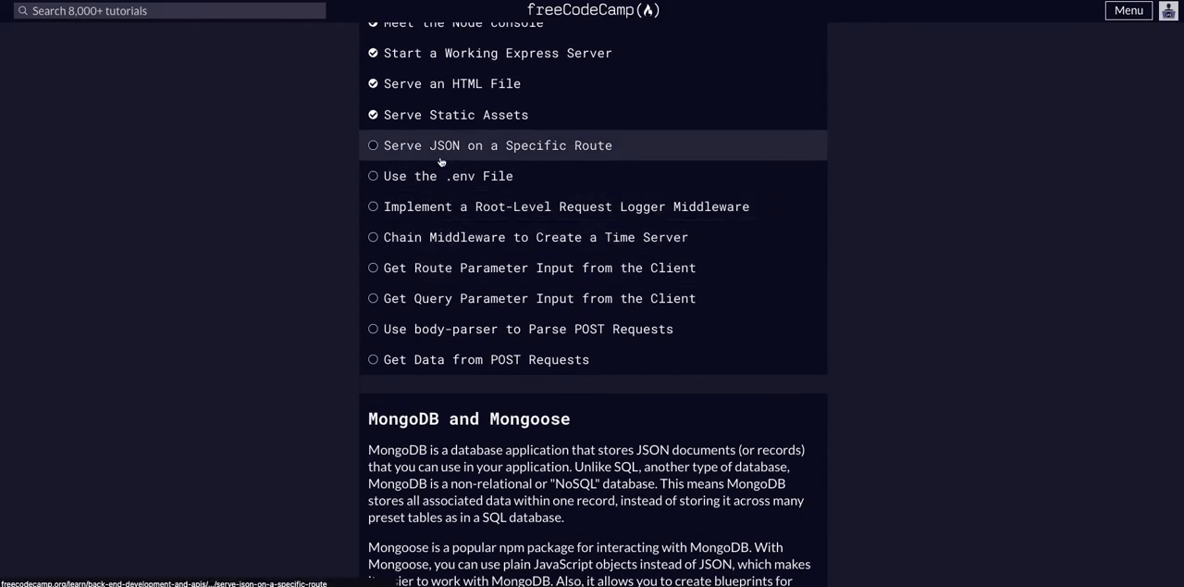
left_click(492, 145)
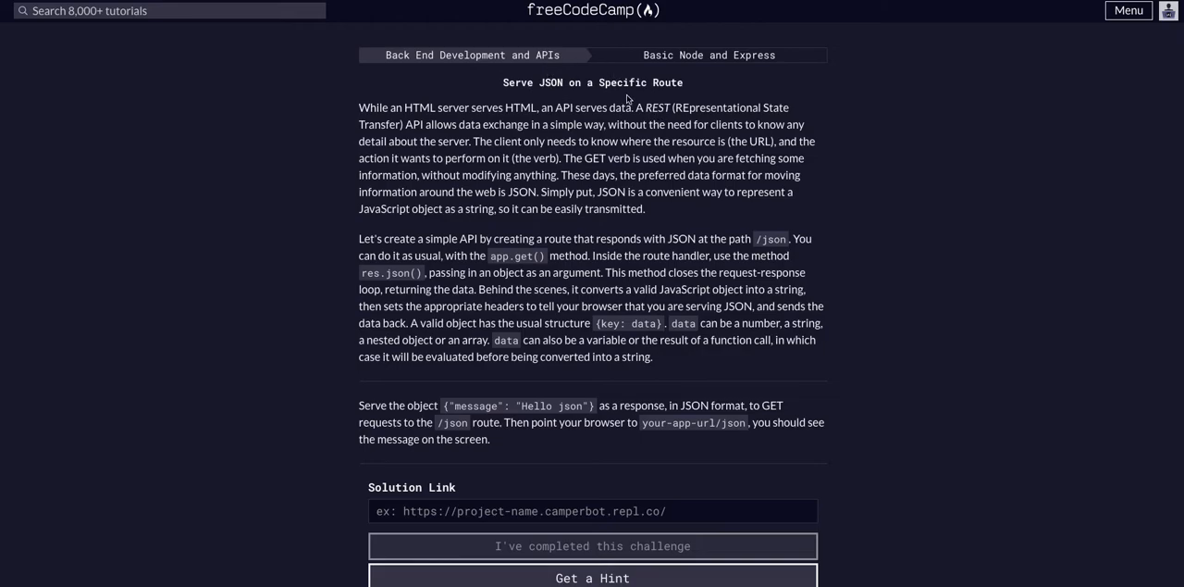
mouse_move(511, 103)
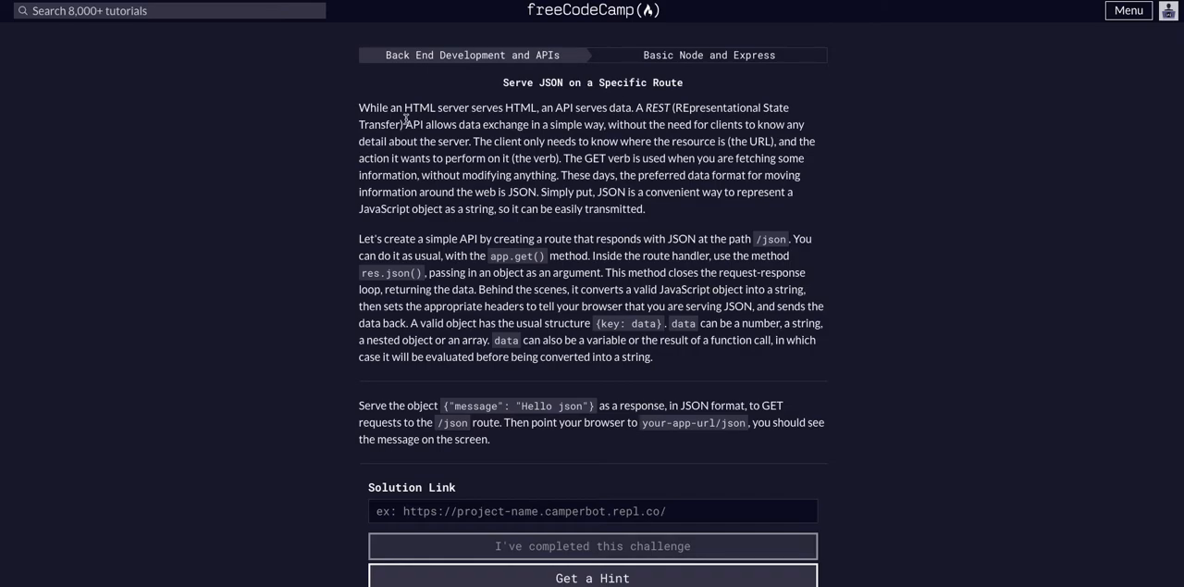
mouse_move(564, 26)
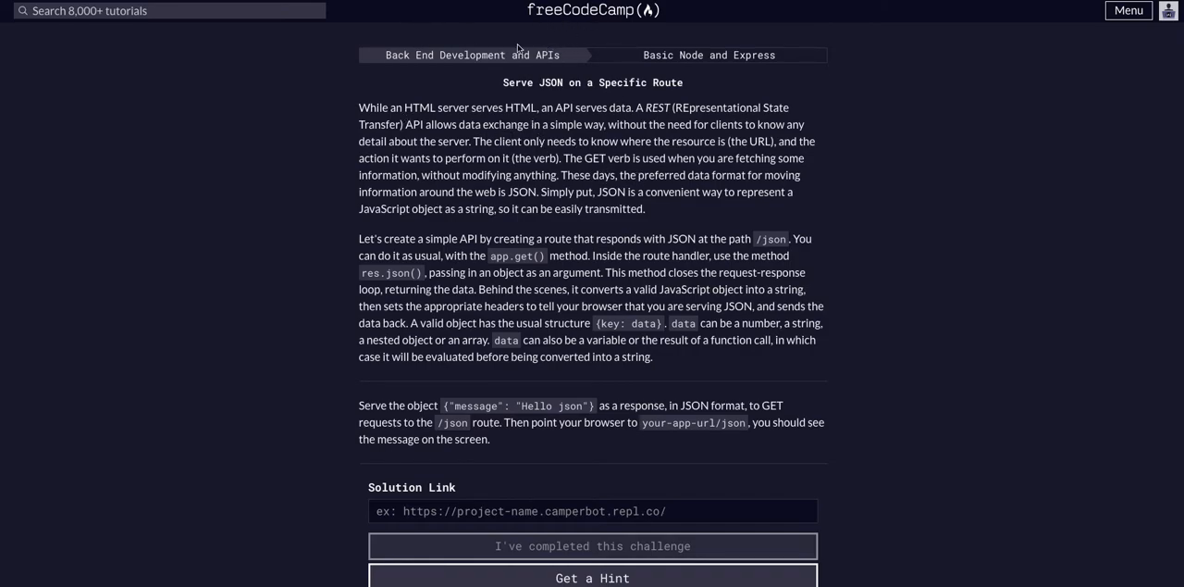
mouse_move(581, 100)
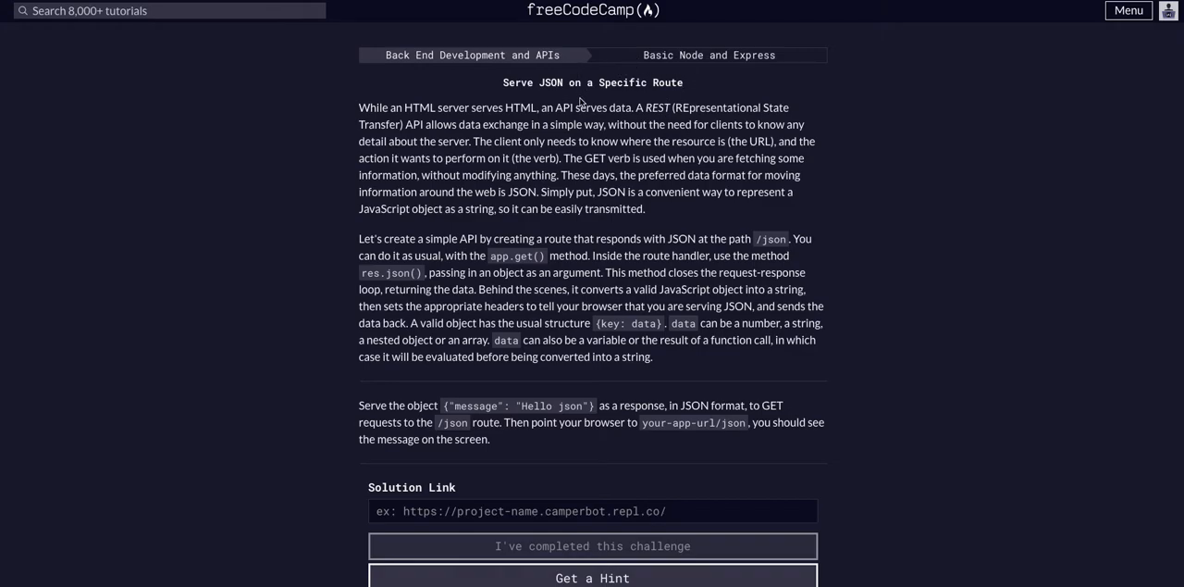
scroll("down", 3)
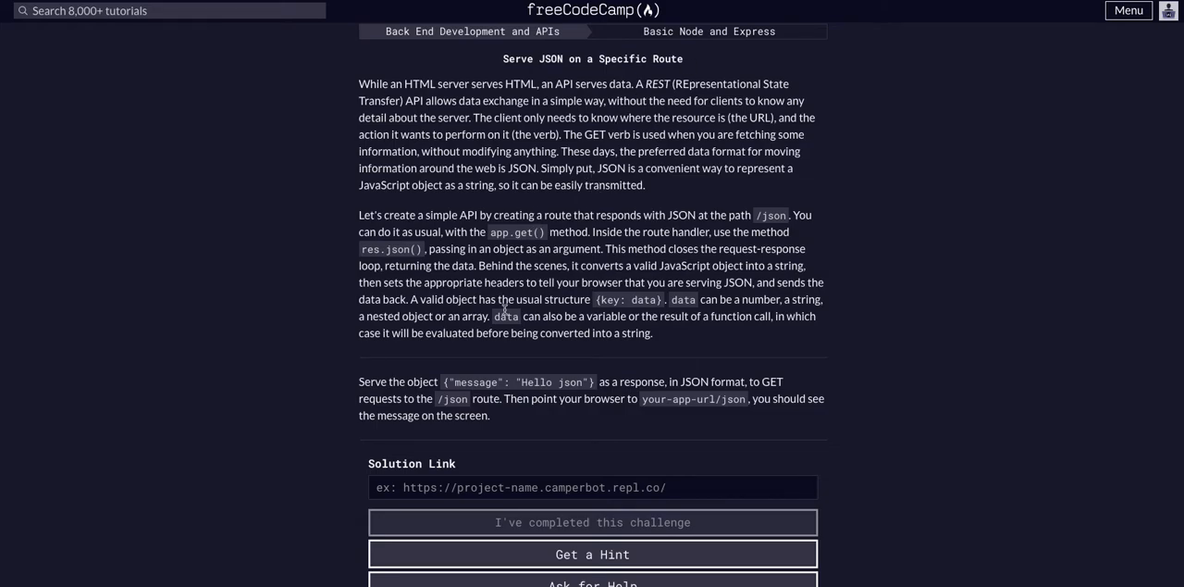
mouse_move(570, 259)
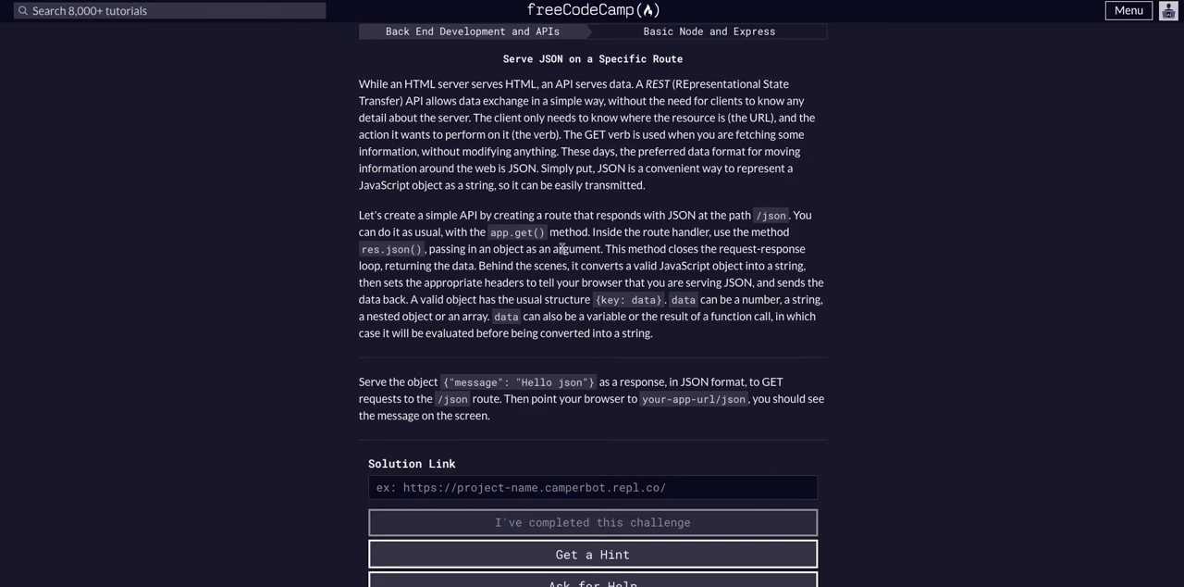
mouse_move(637, 226)
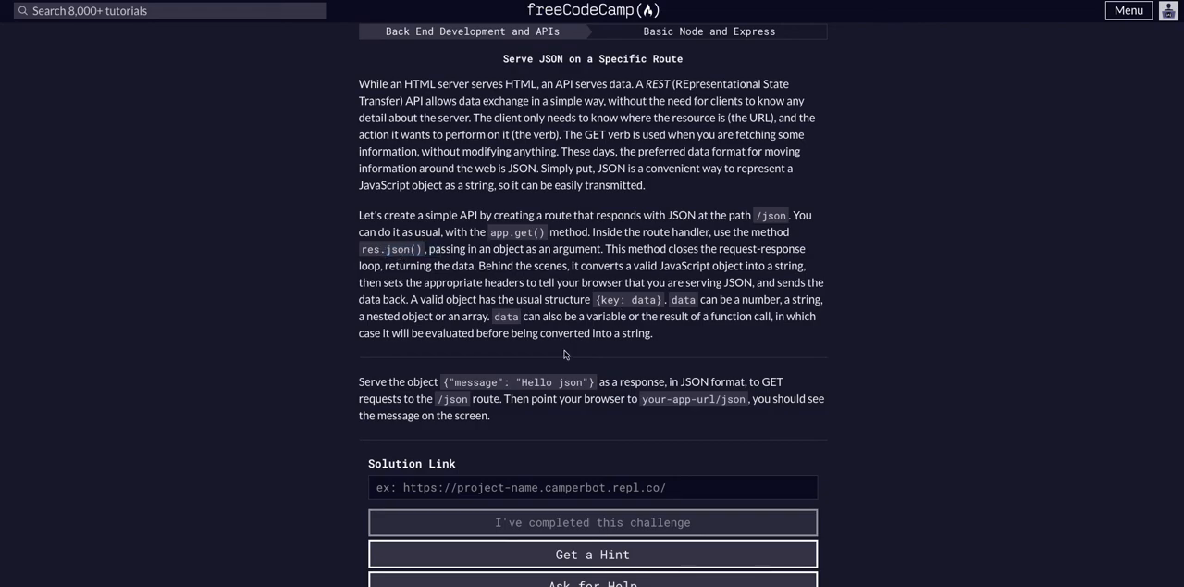
Step: Read through the lesson text, highlighting the passage on what clients need to know
double_click(515, 381)
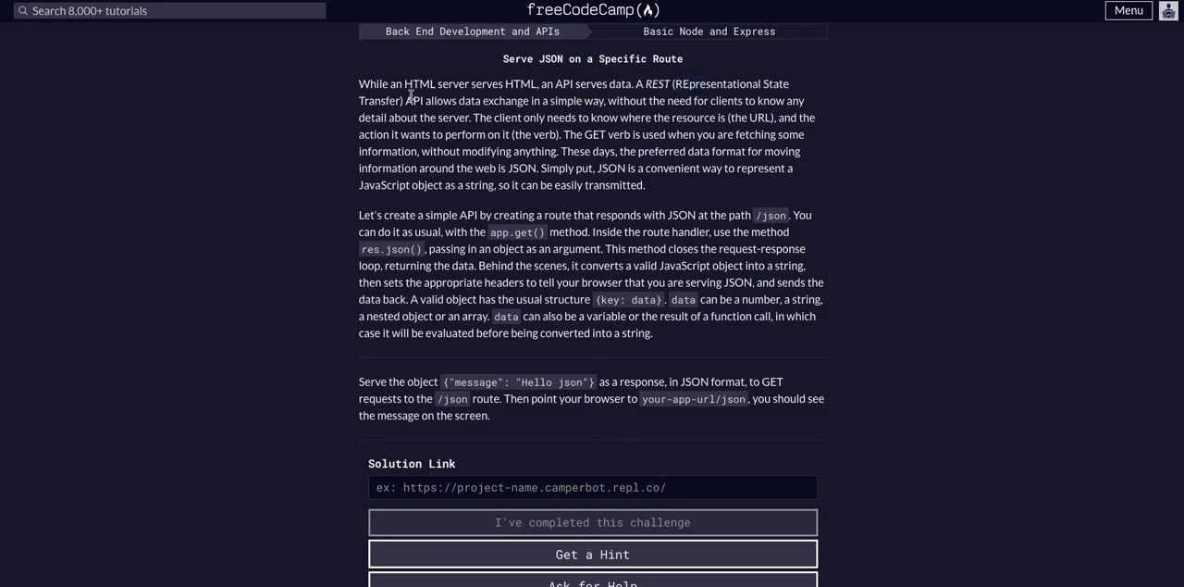
mouse_move(647, 89)
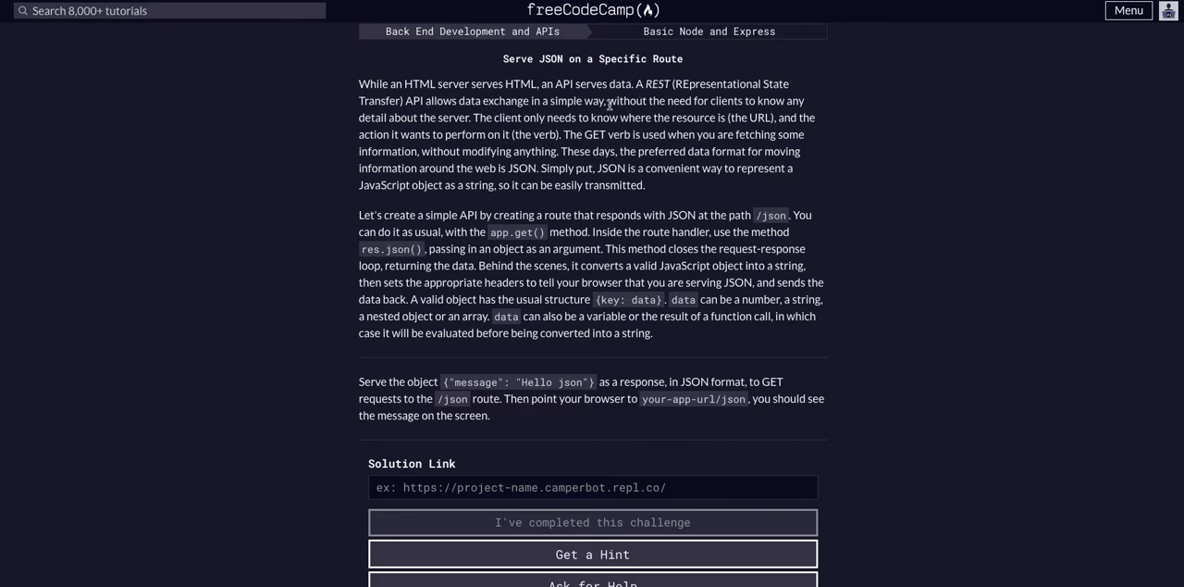
left_click_drag(466, 100, 622, 100)
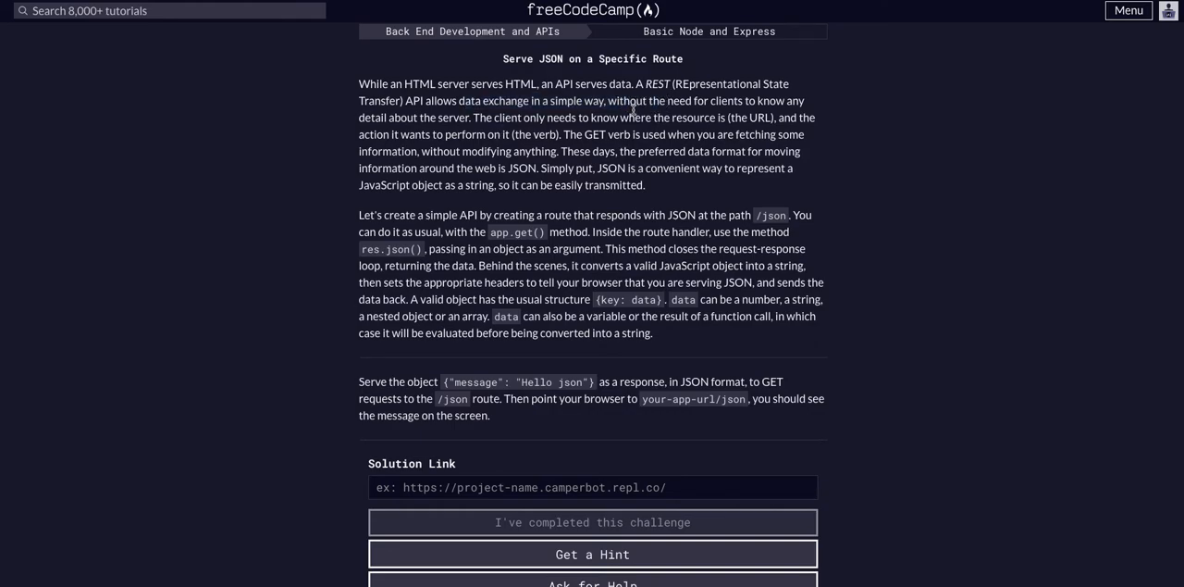
left_click_drag(620, 100, 496, 134)
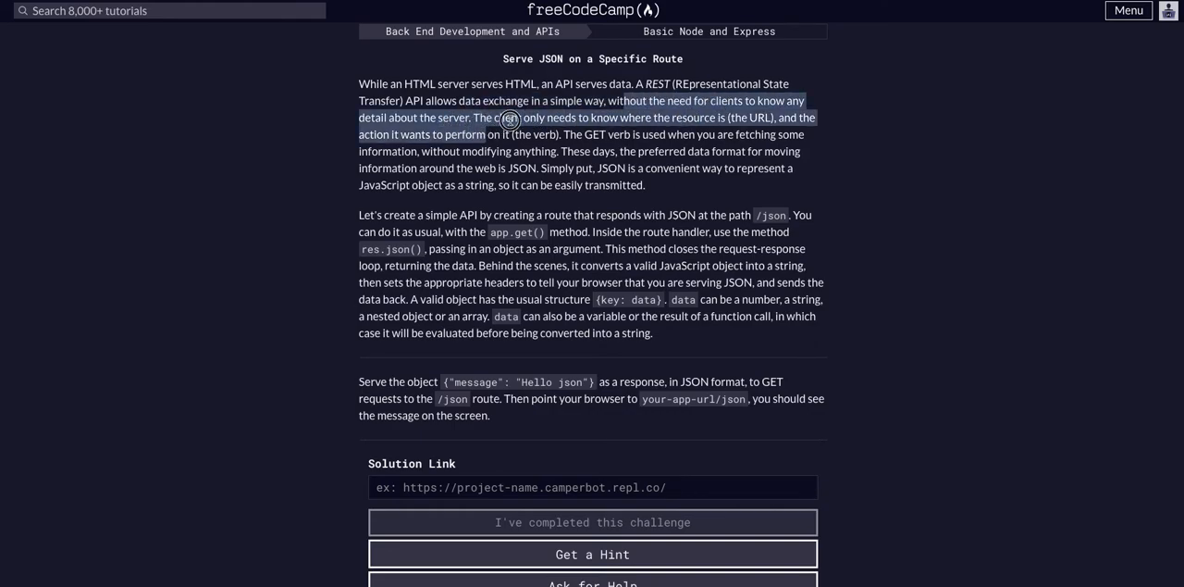
left_click(590, 120)
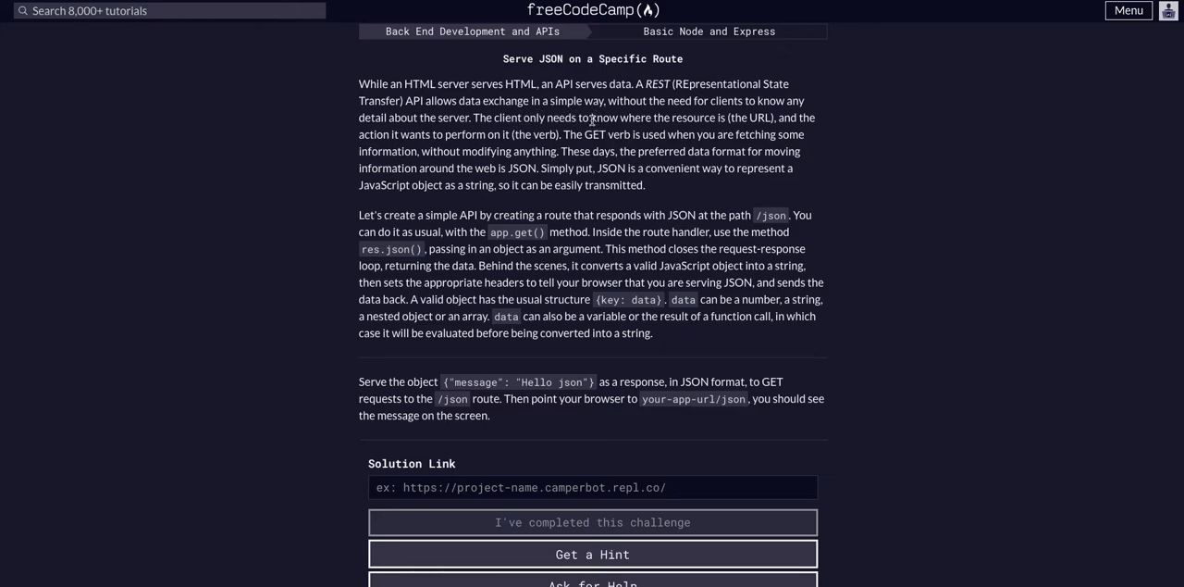
mouse_move(670, 137)
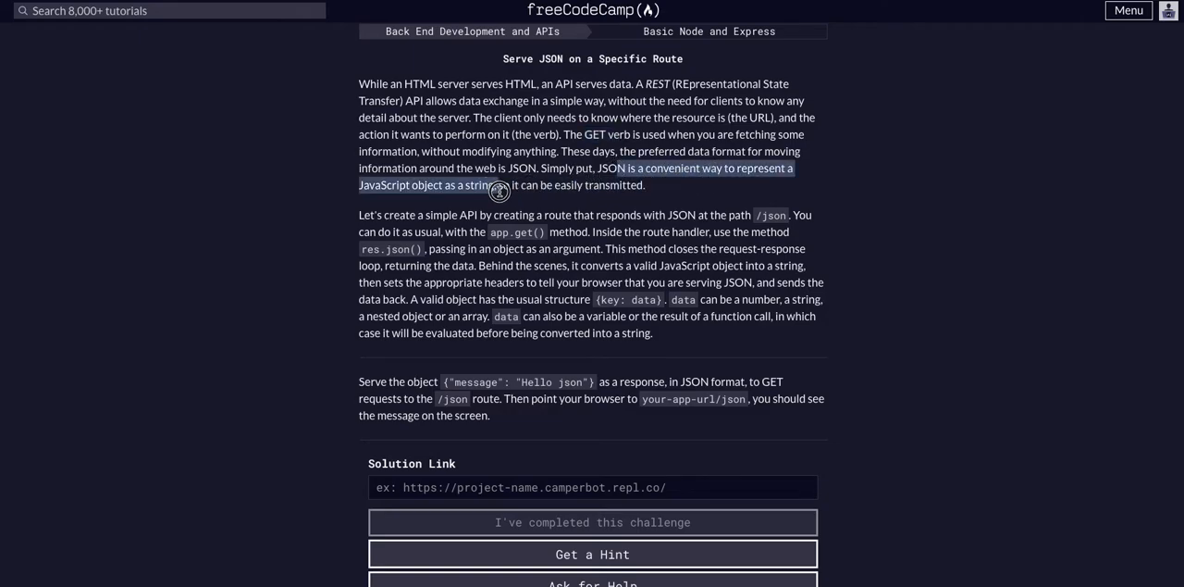
scroll("down", 3)
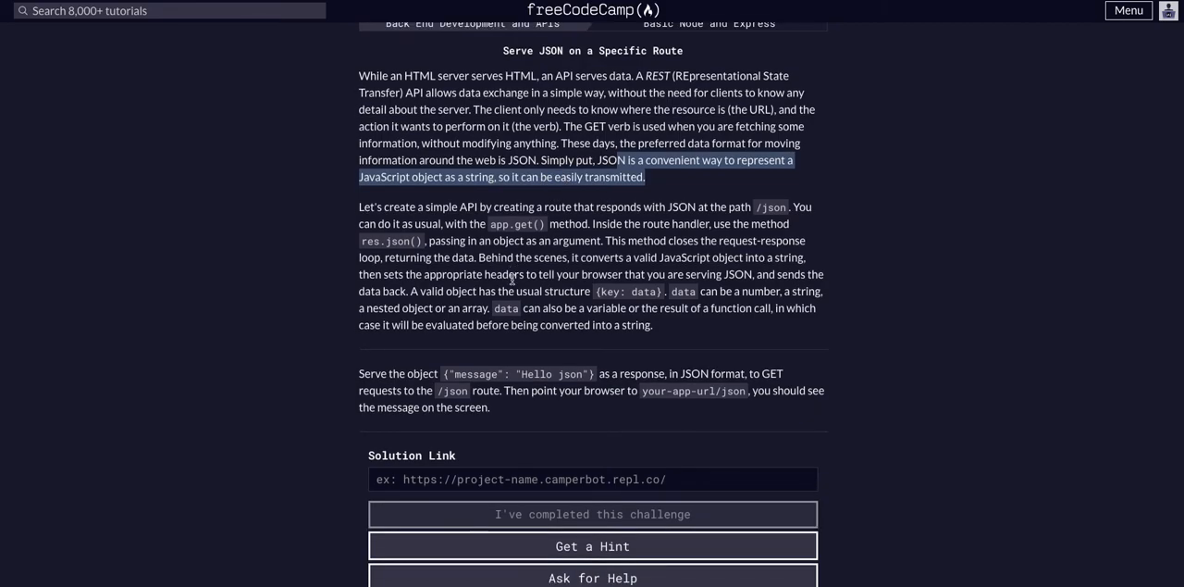
scroll("down", 3)
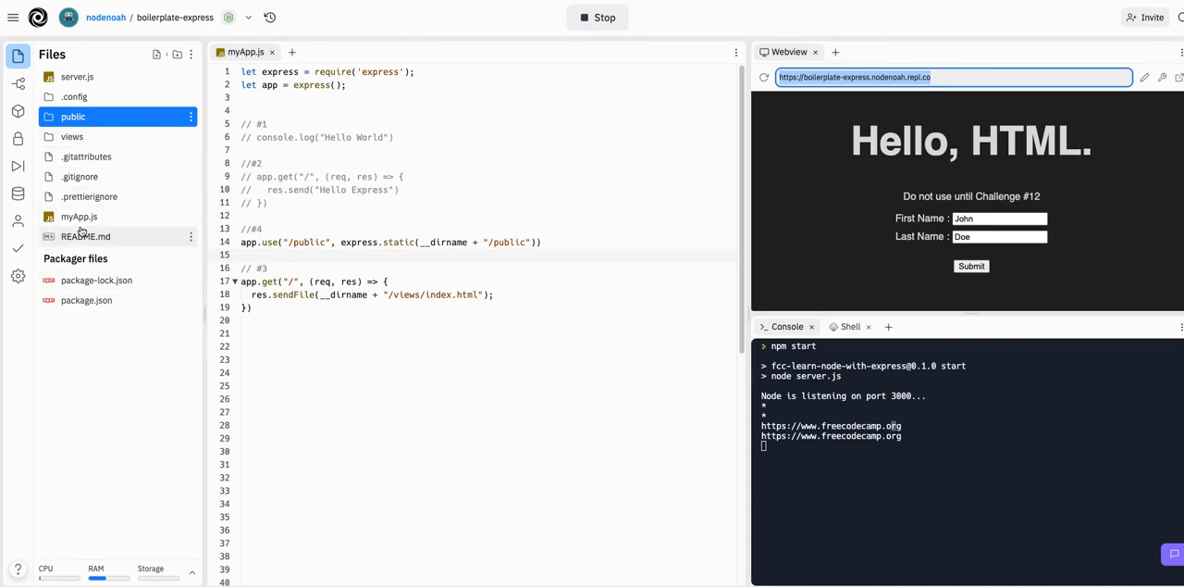
Step: Add app.get("/json", function(req, res)) route skeleton under // #5 in myApp.js
left_click(78, 214)
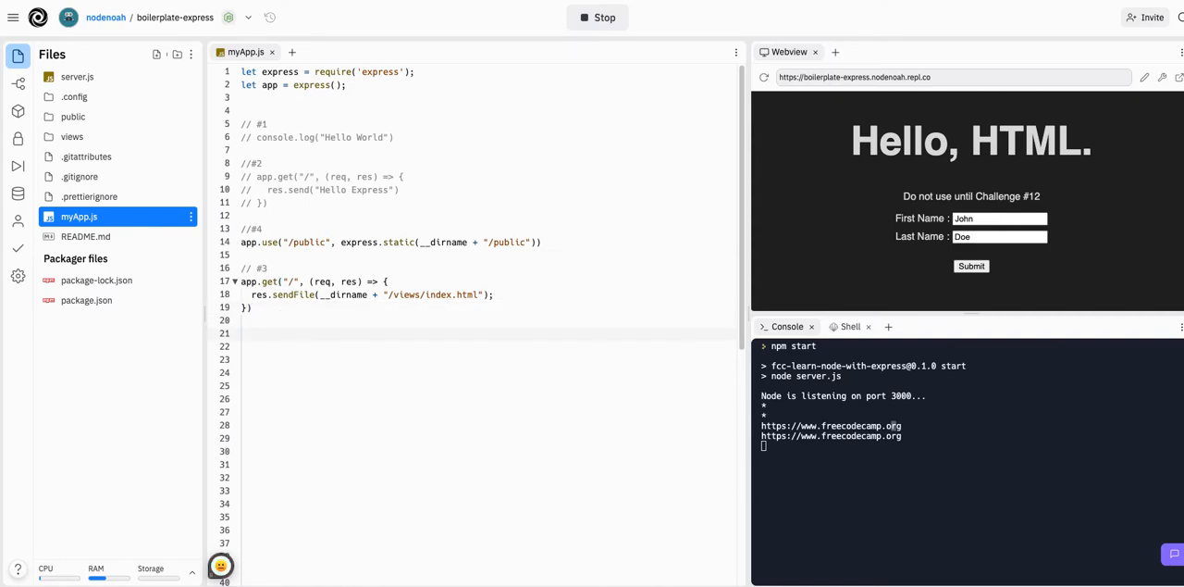
type("#5")
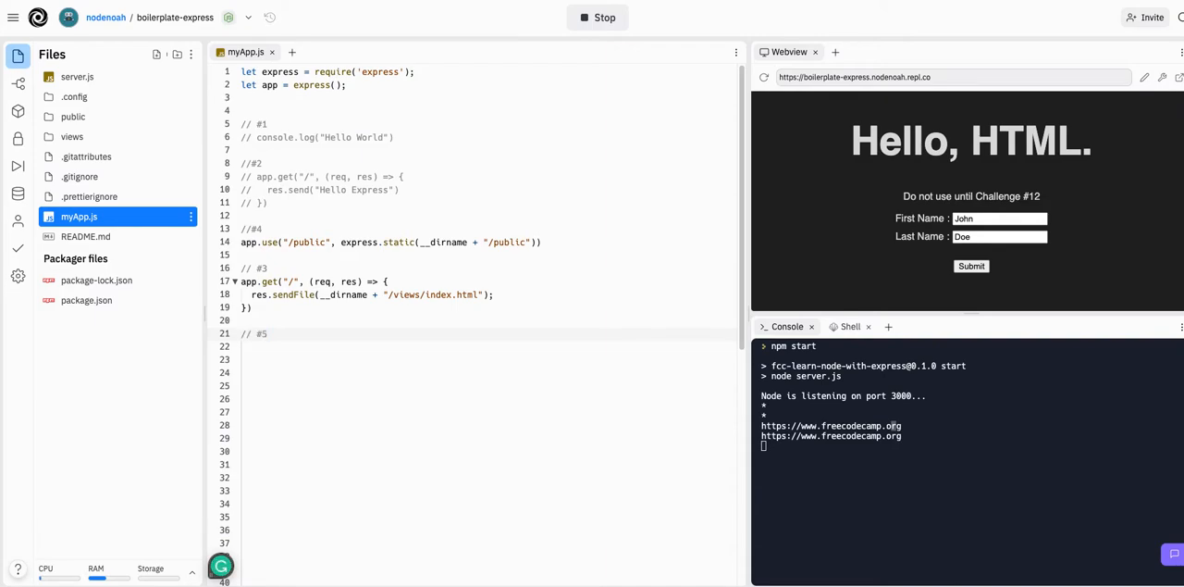
type("app.get(")
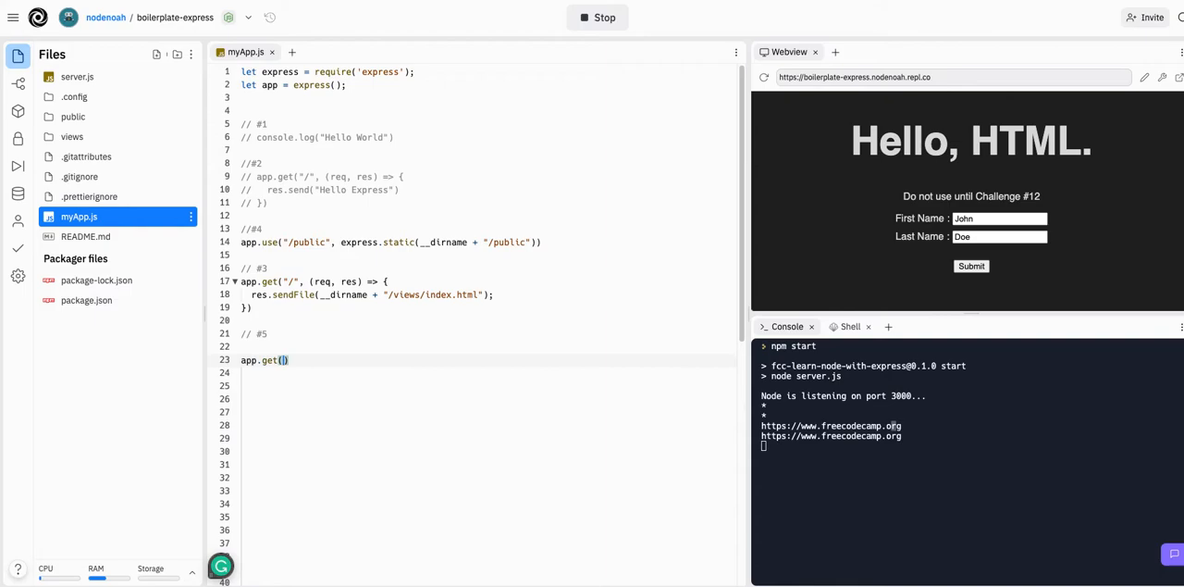
type("\"\"")
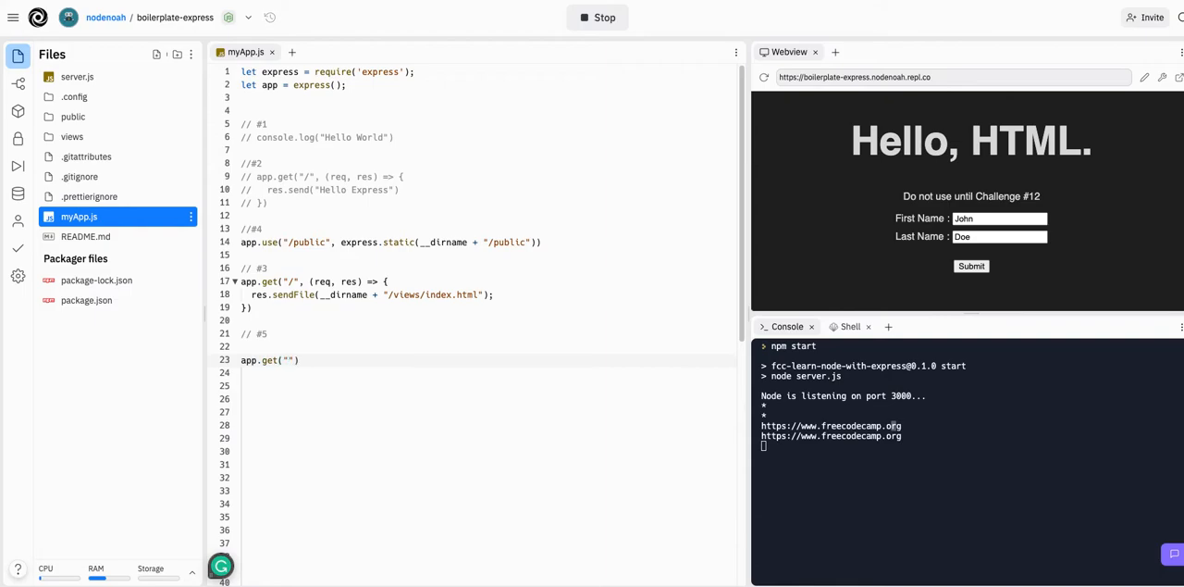
type("/json")
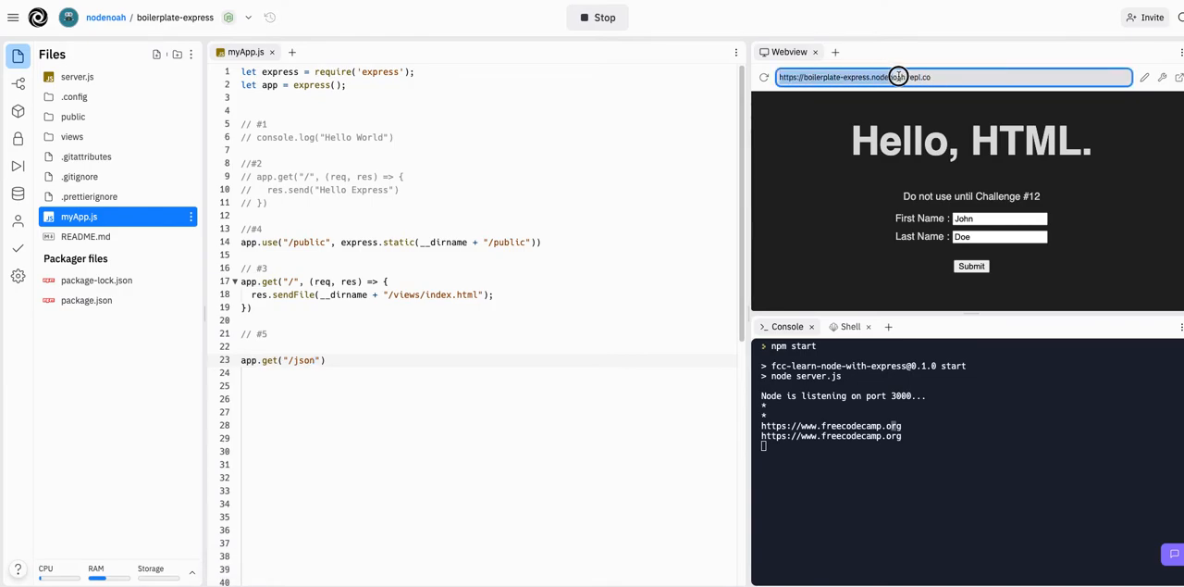
left_click(296, 360)
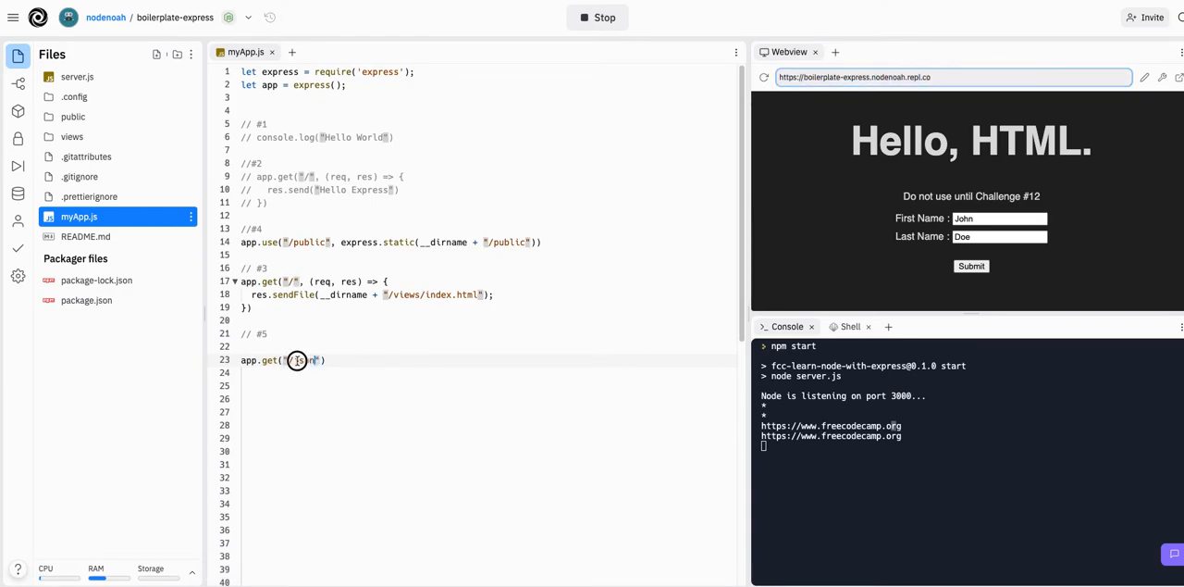
type("json")
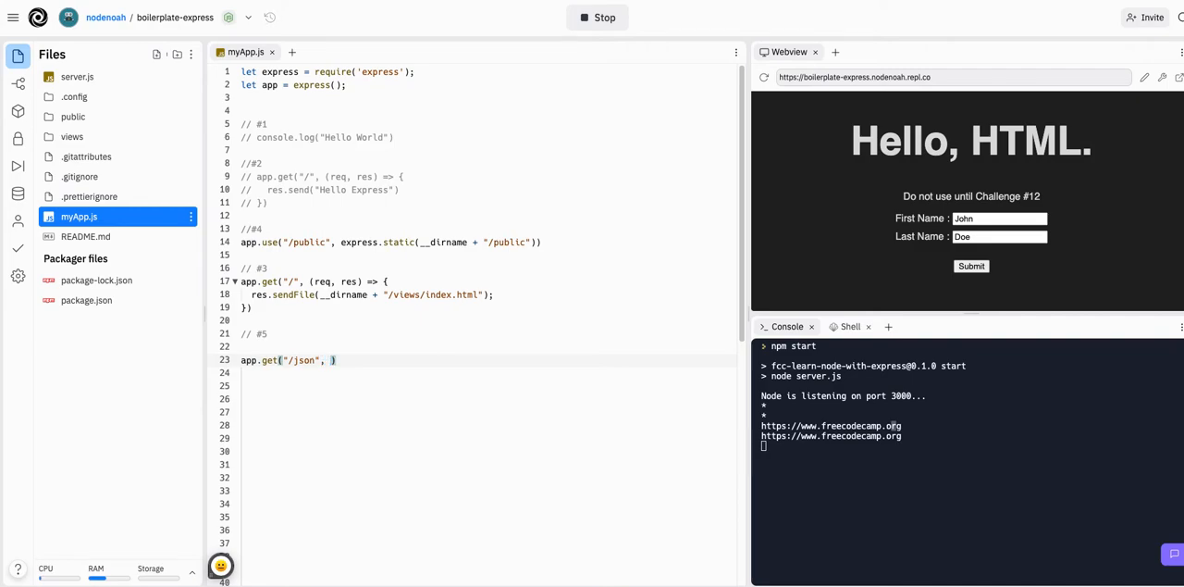
type("(res))")
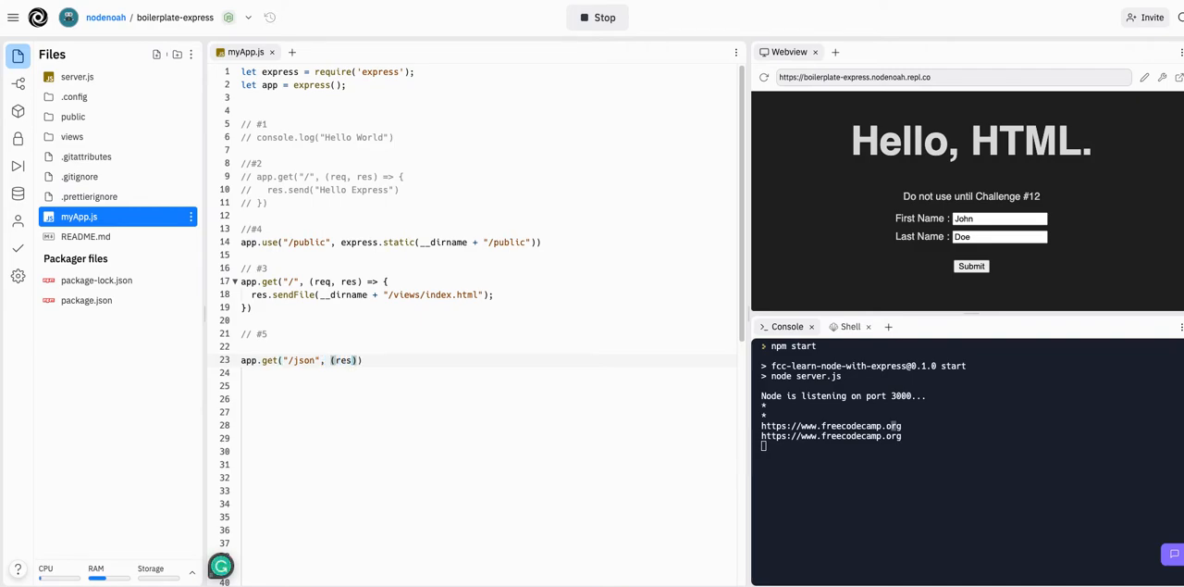
type("req, re")
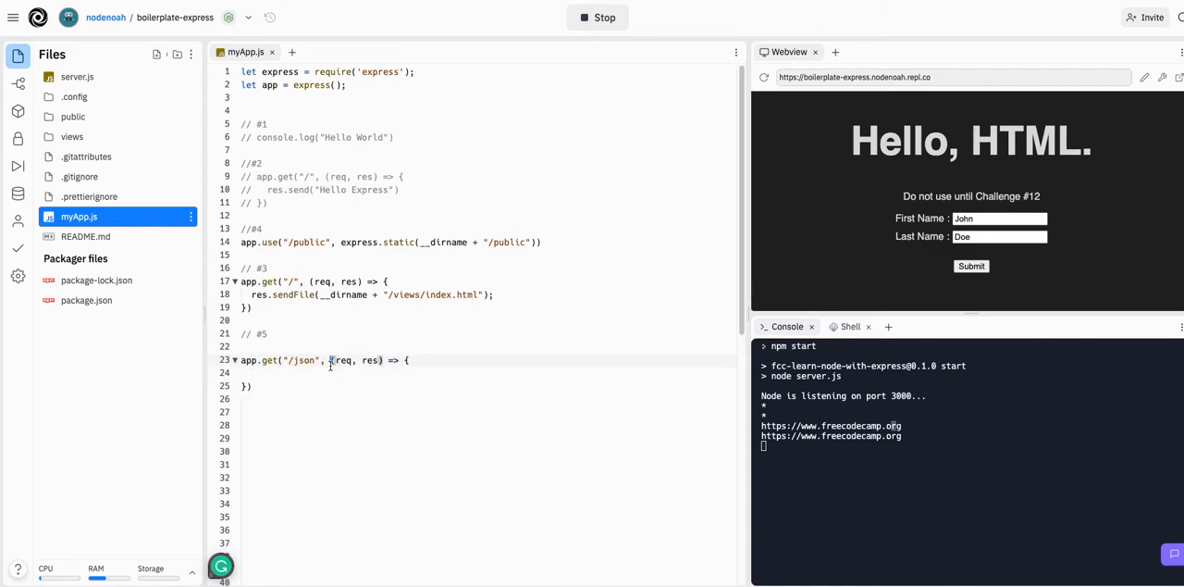
type("function")
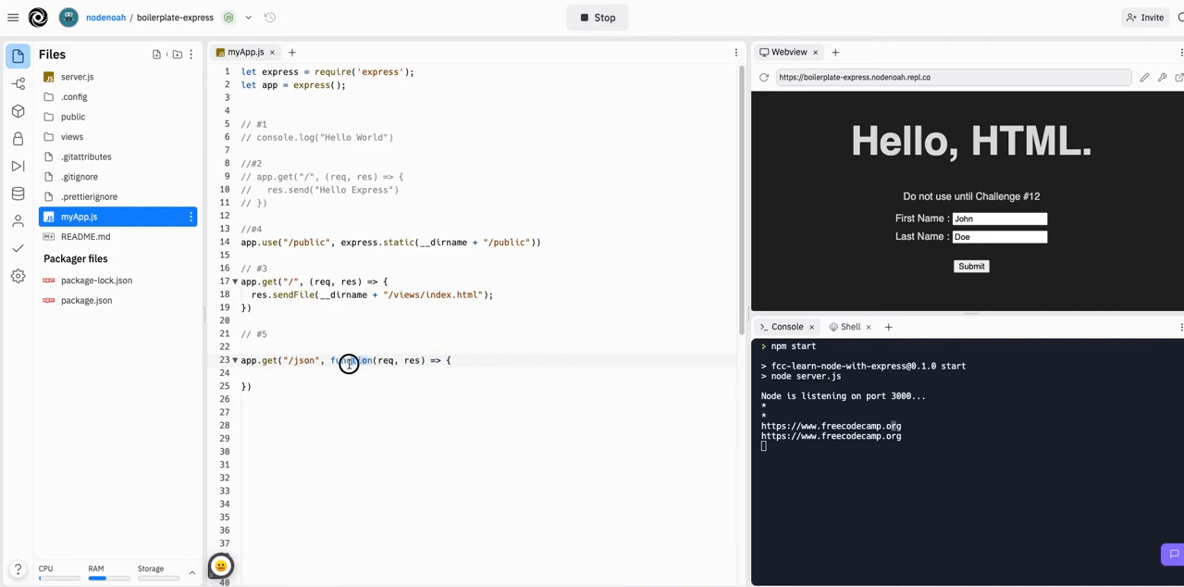
Step: Make the handler respond with res.json({"message": "Hello json"})
type("fn")
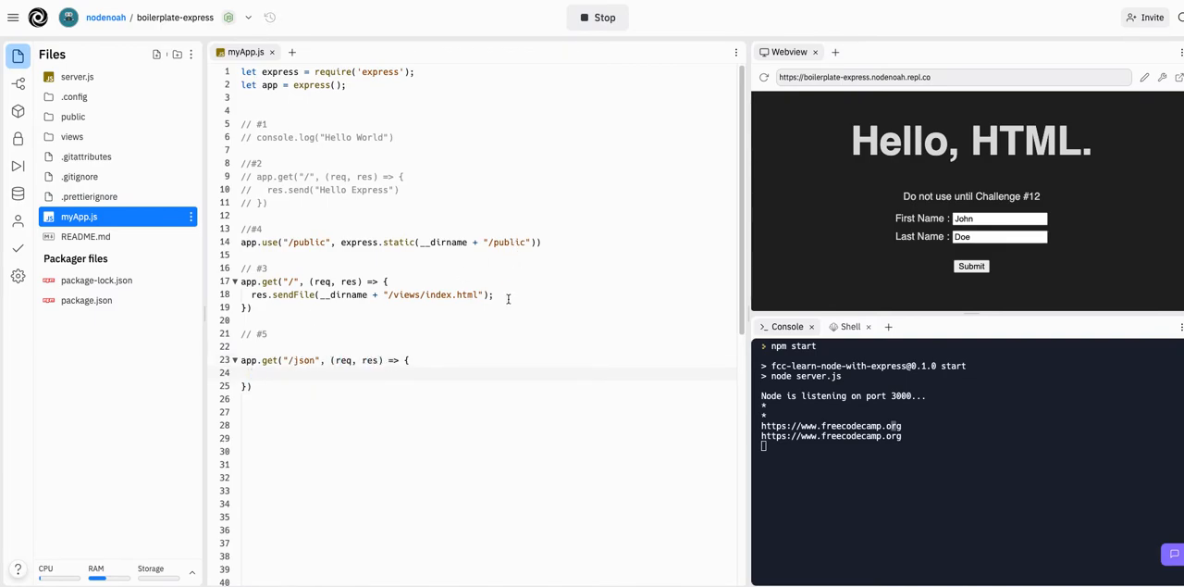
type("res.json")
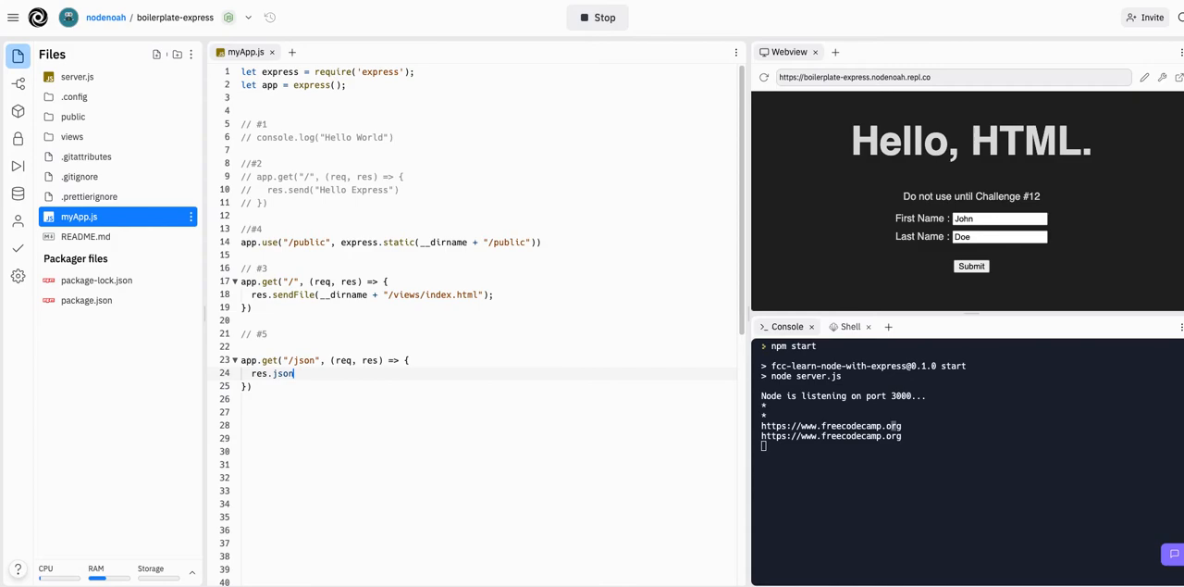
type("({})")
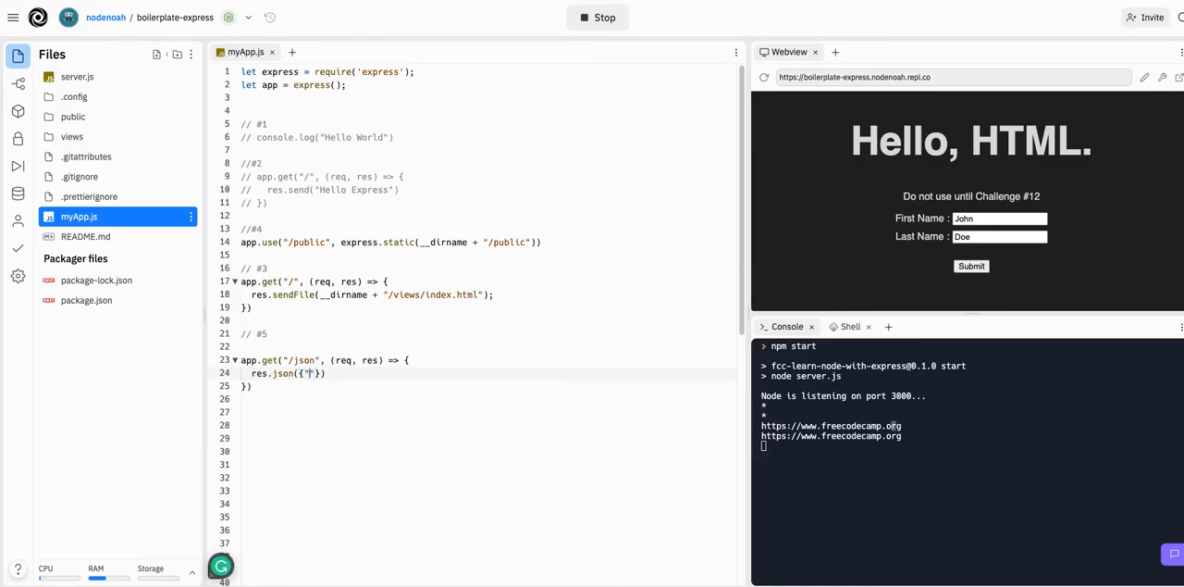
type("message")
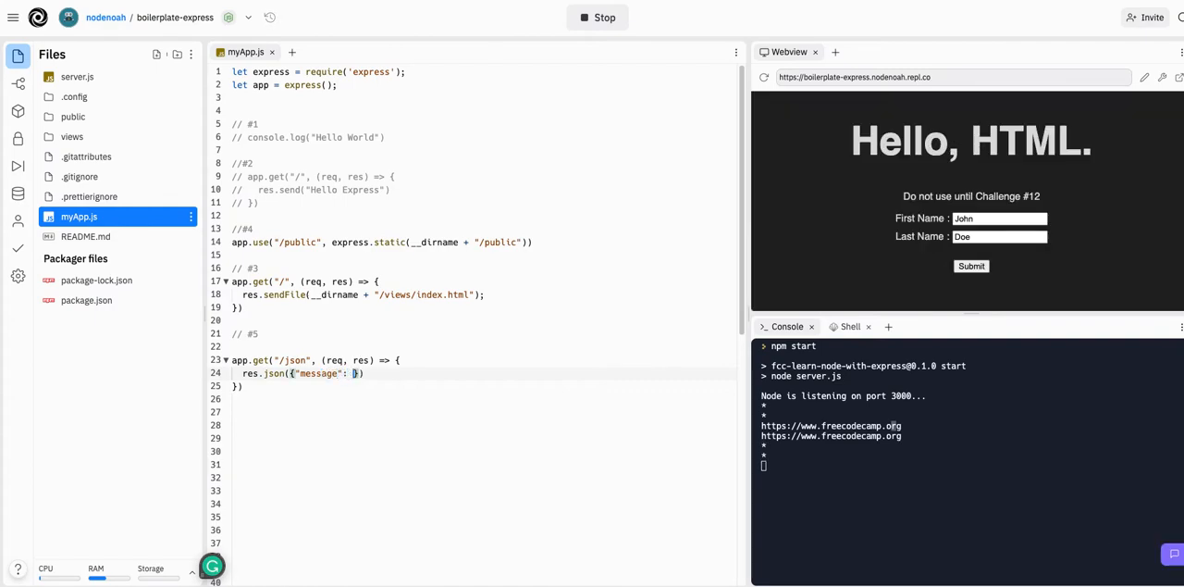
type("Hello json\"")
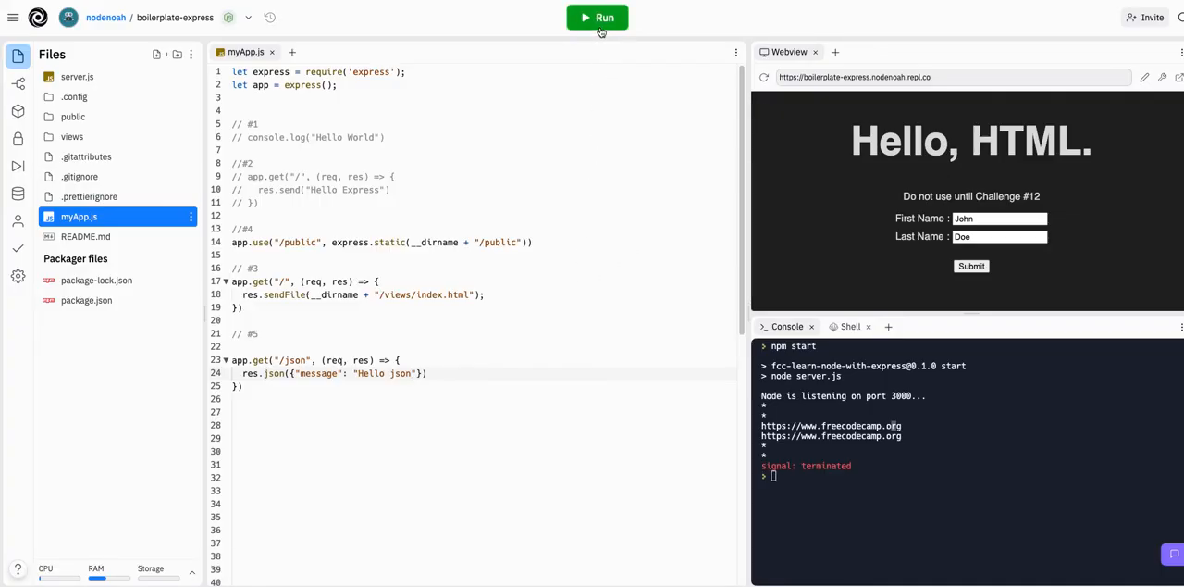
Step: Restart the server and select the repl's live web address
left_click(596, 17)
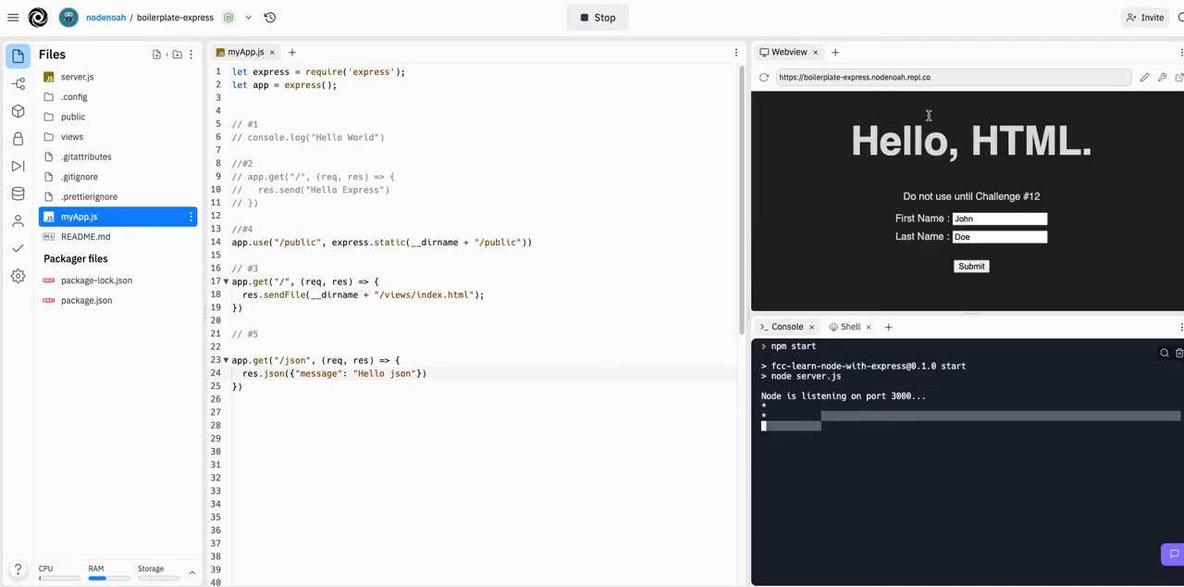
left_click(944, 78)
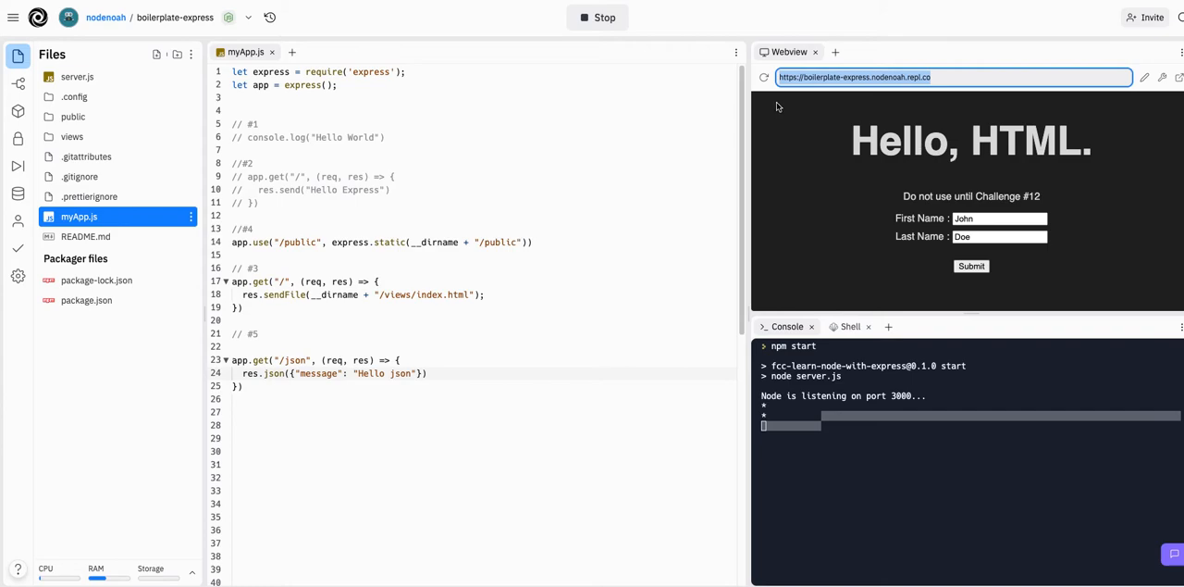
mouse_move(662, 30)
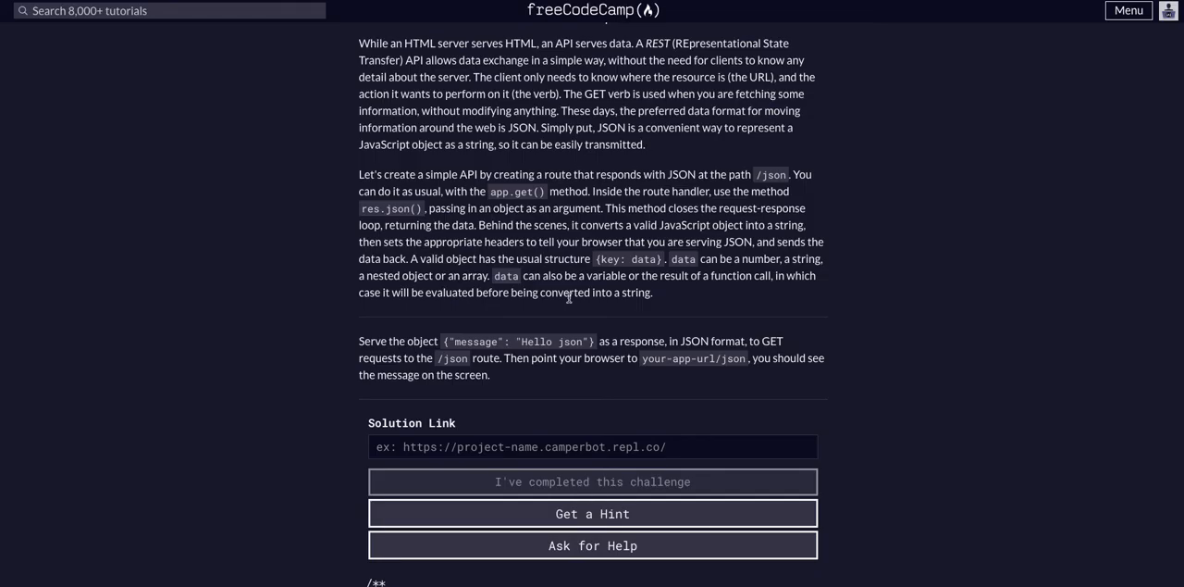
type("https://boilerplate-express.nodenoah.repl.co")
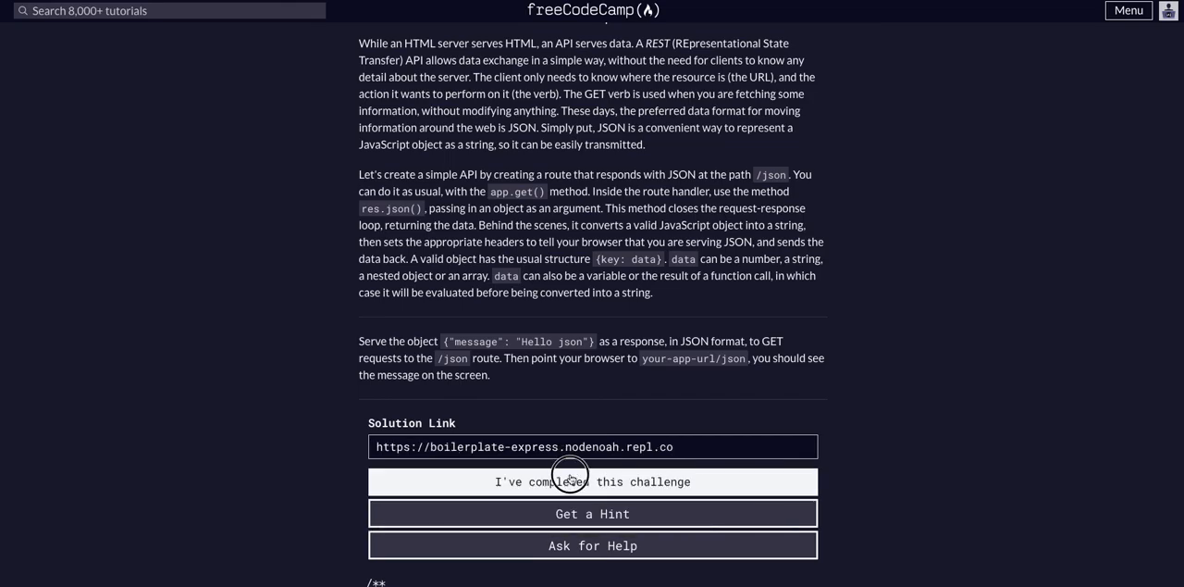
left_click(592, 481)
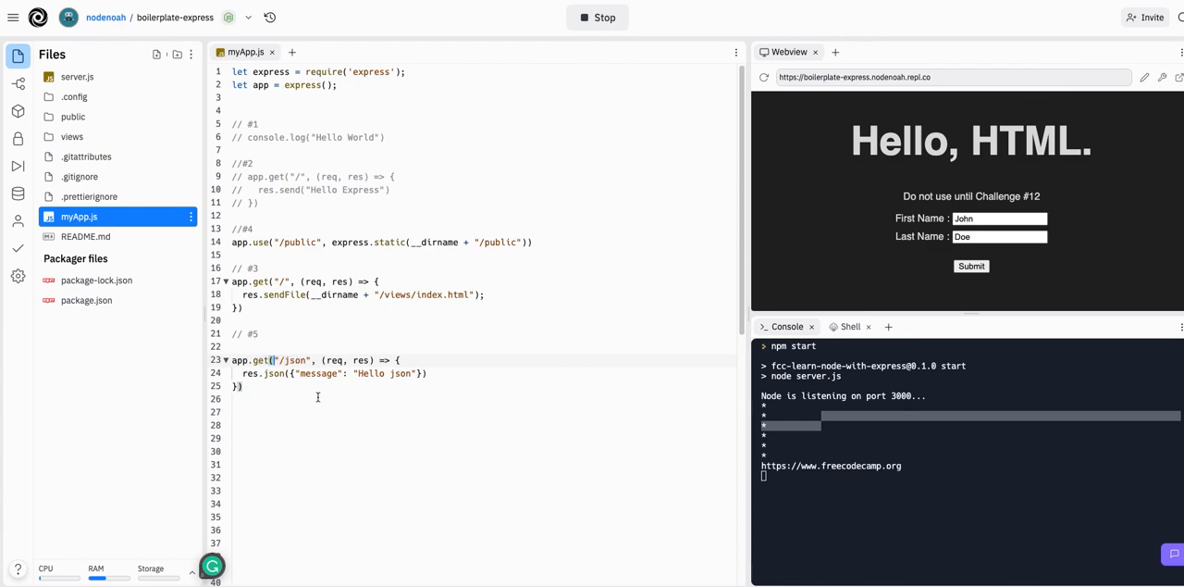
mouse_move(681, 93)
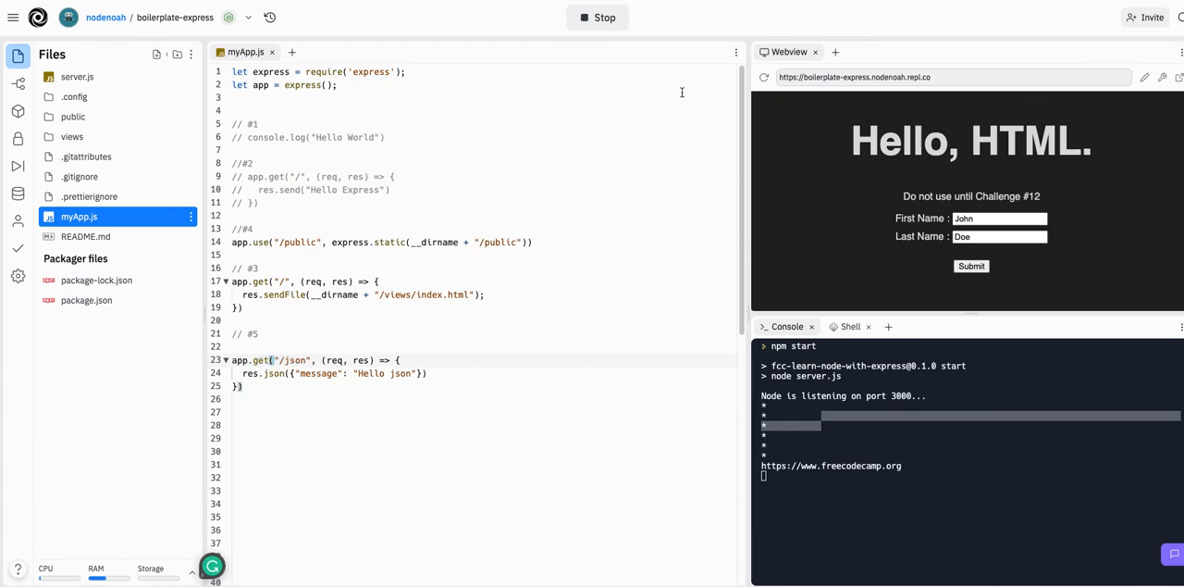
left_click(592, 505)
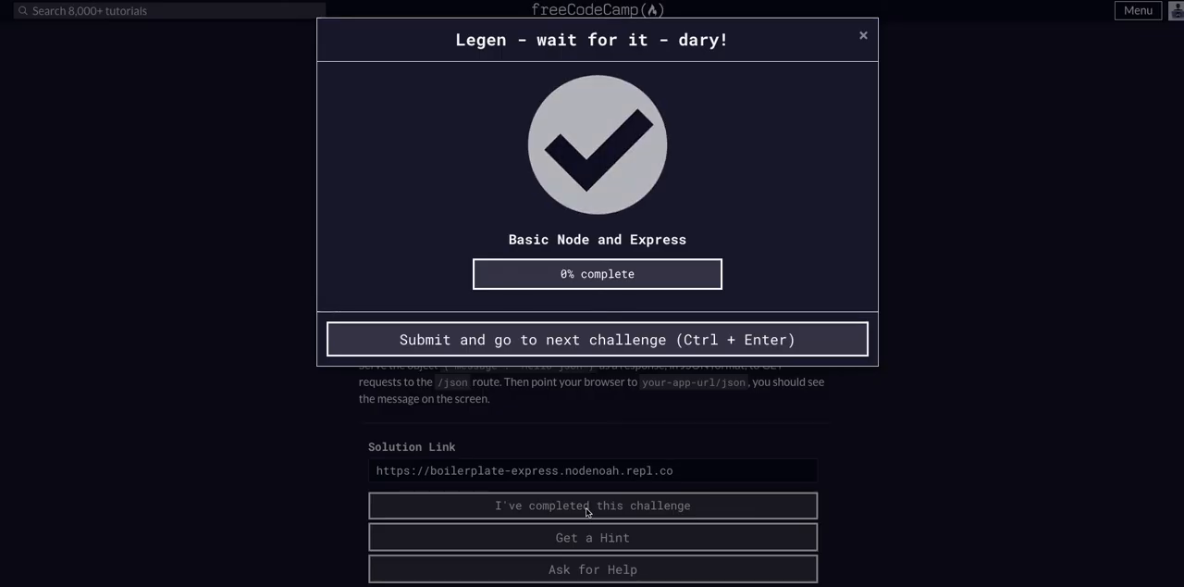